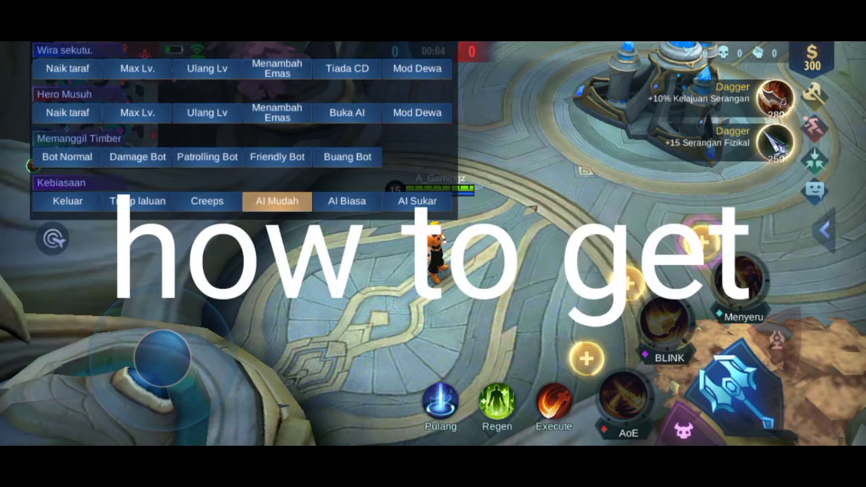
- Open the wukong skin script zip in ZArchiver
left_click(347, 68)
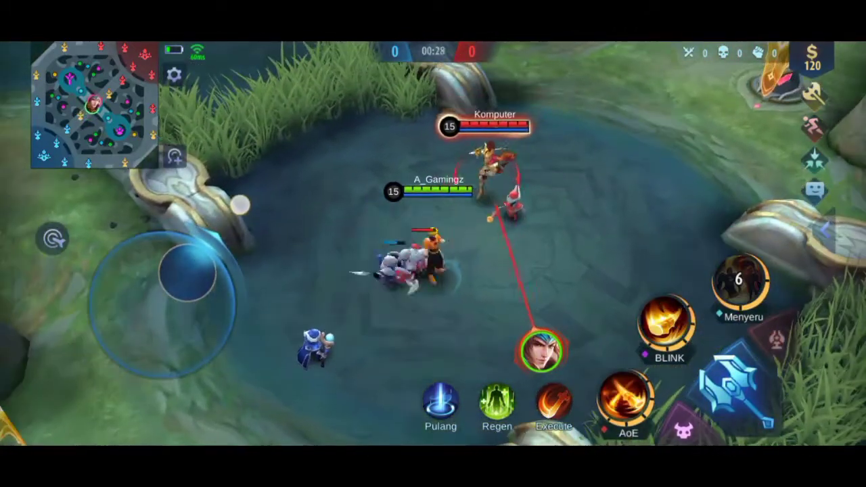
left_click(627, 395)
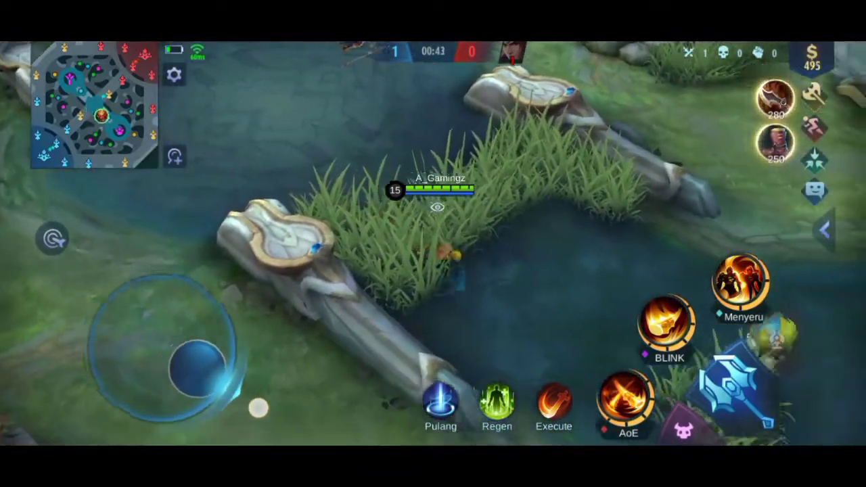
left_click(629, 399)
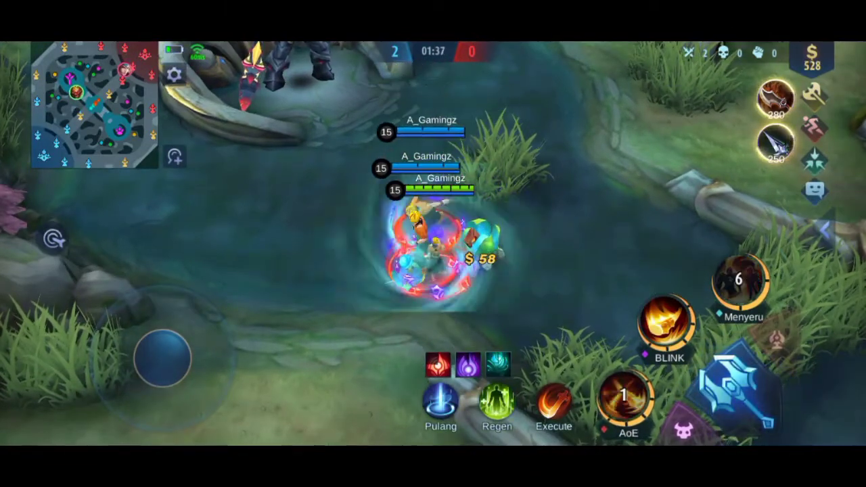
left_click(628, 399)
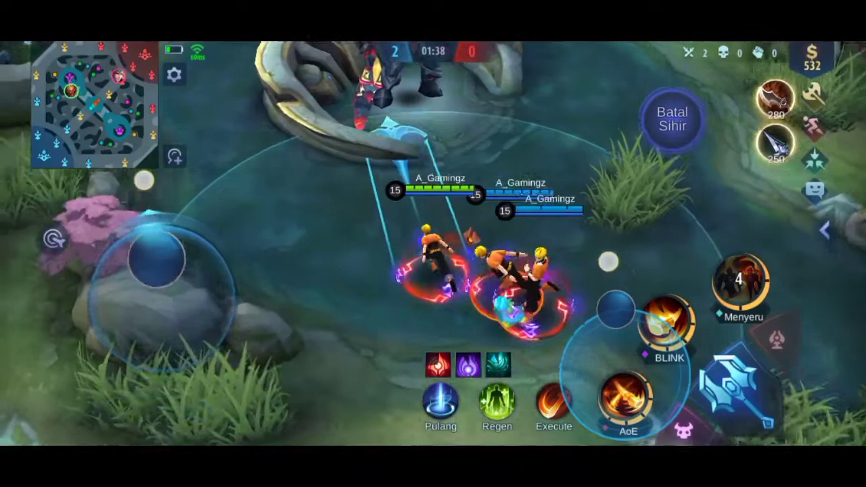
left_click(629, 399)
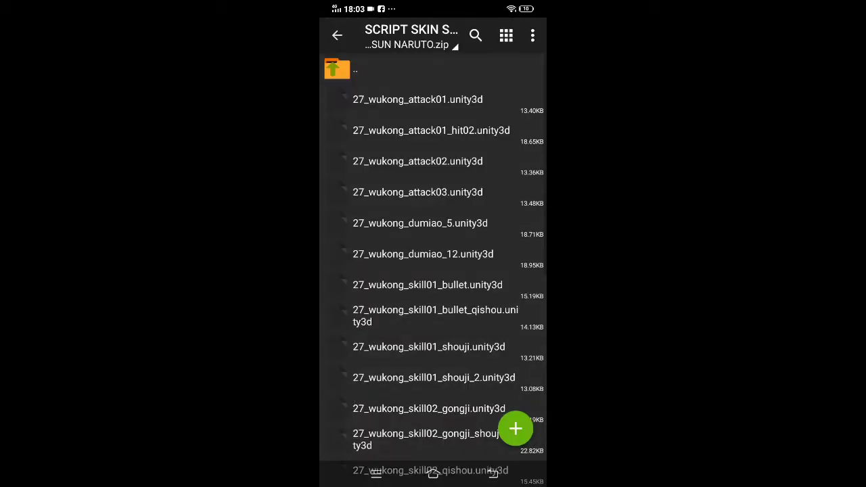
- Multi-select all the zip's wukong .unity3d files and copy them
left_click(532, 35)
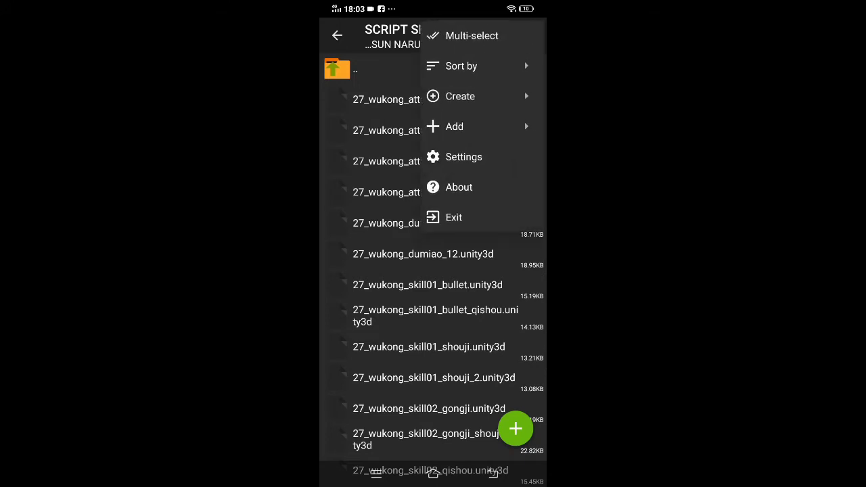
left_click(472, 35)
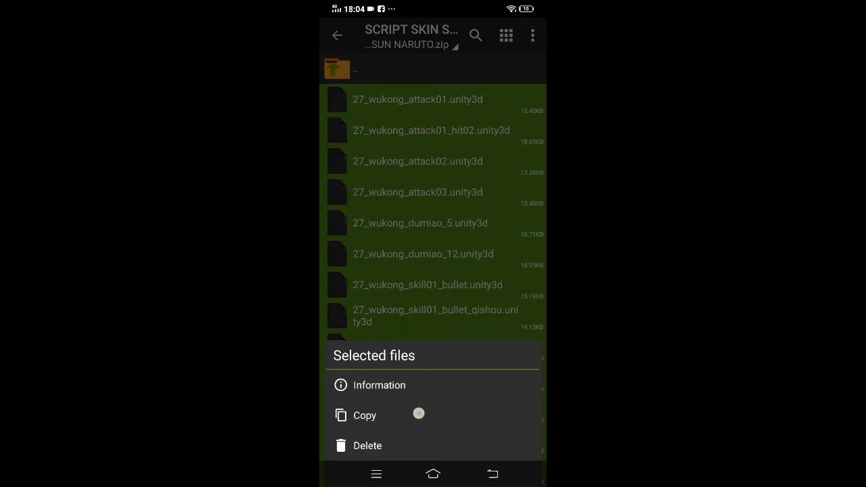
left_click(364, 415)
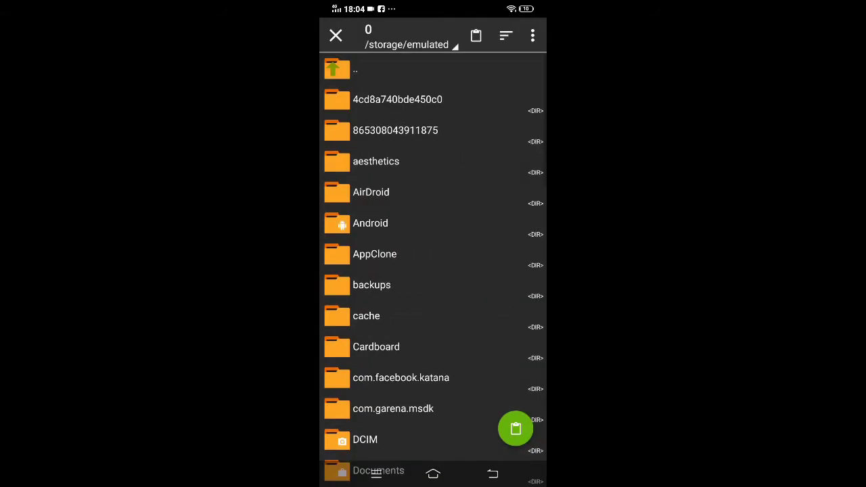
- Browse to Android/data/com.mobile.legends/files/dragon2017/assets/Art/android
left_click(370, 223)
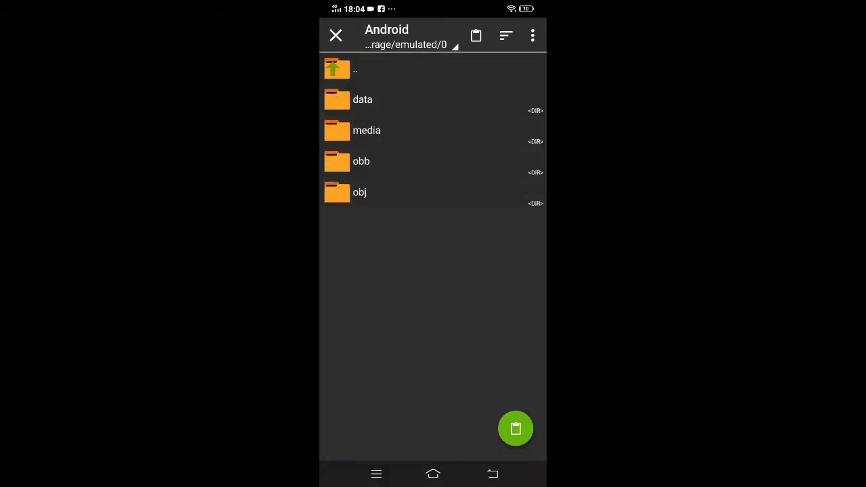
left_click(362, 99)
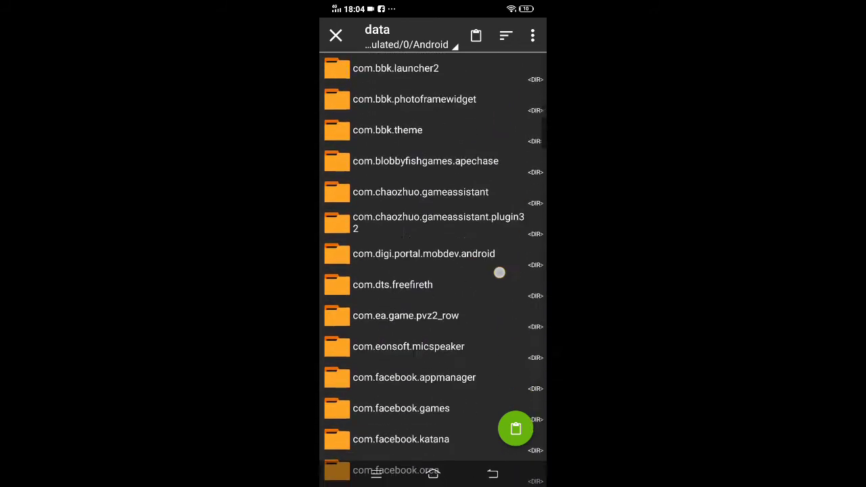
scroll("down", 3)
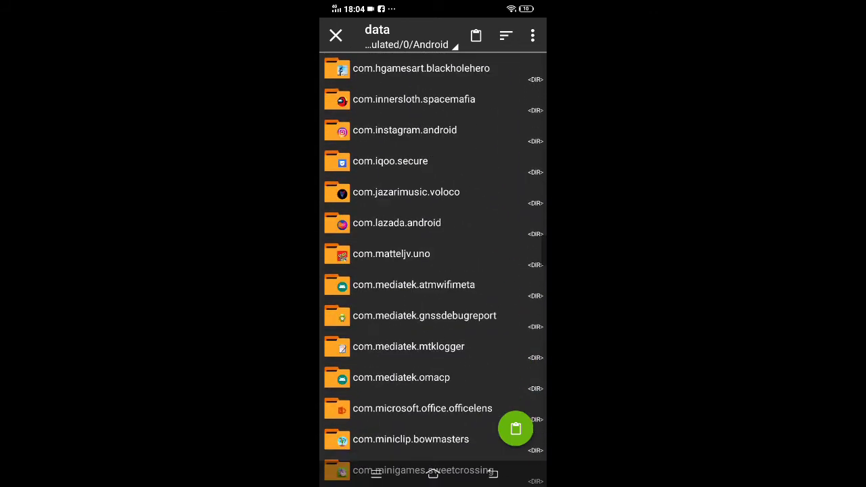
scroll("down", 3)
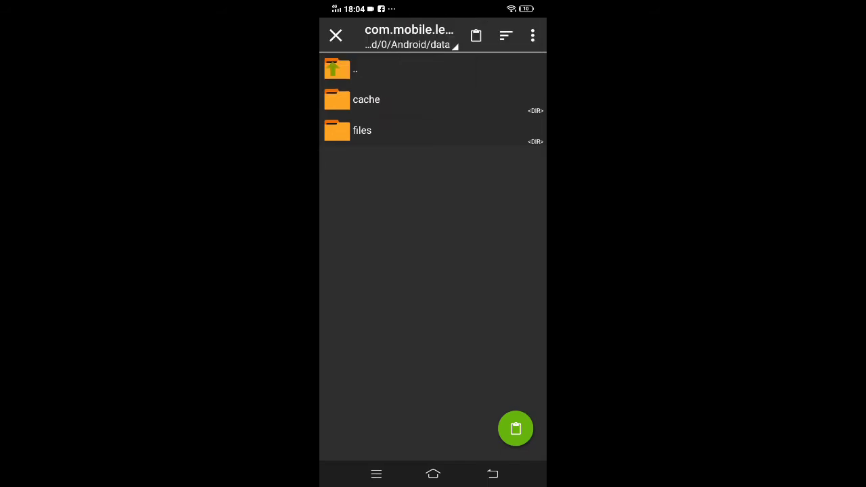
left_click(362, 130)
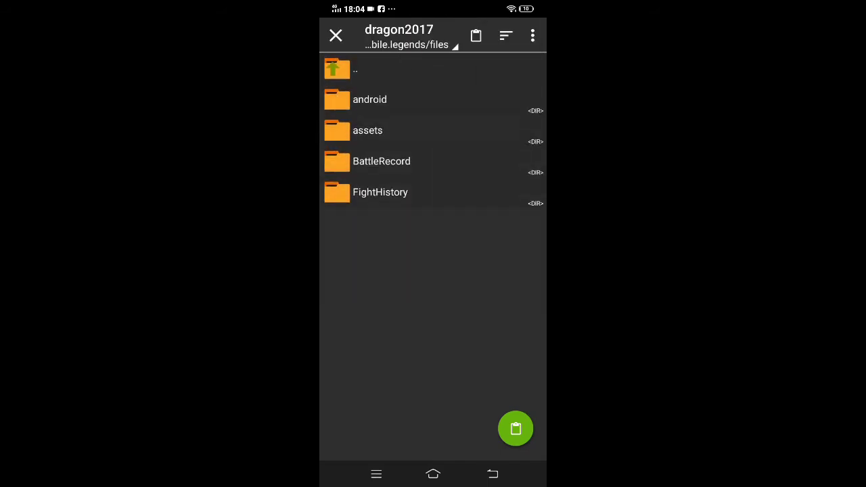
left_click(368, 130)
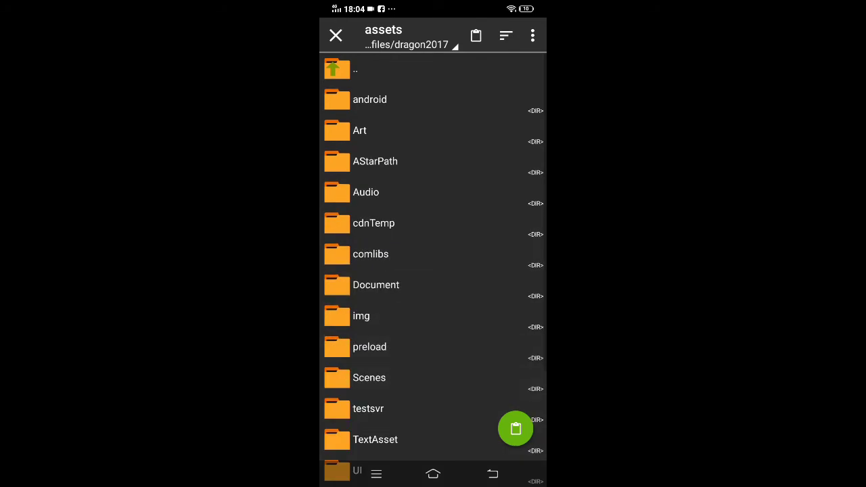
left_click(359, 129)
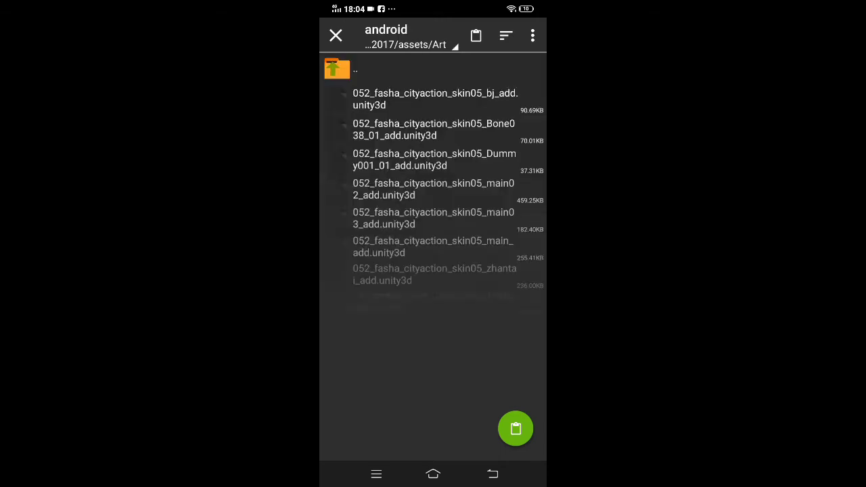
scroll("down", 3)
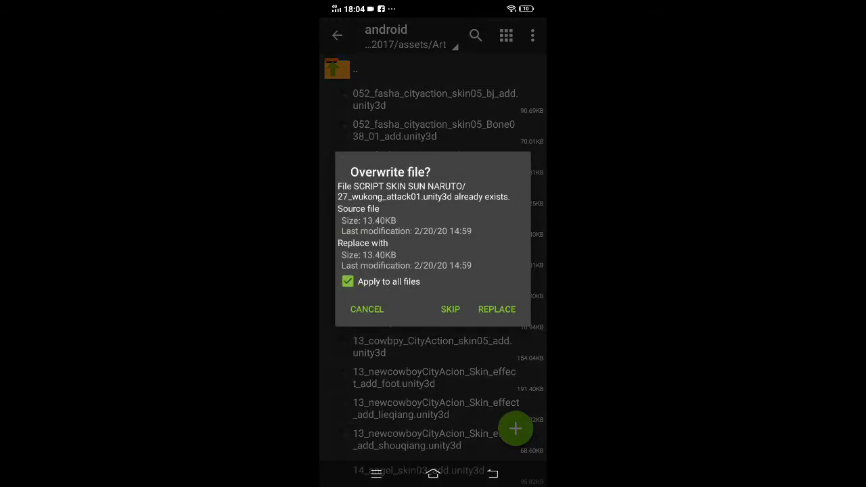
- Replace all existing files with the copied skin files, then return to the home screen
left_click(497, 309)
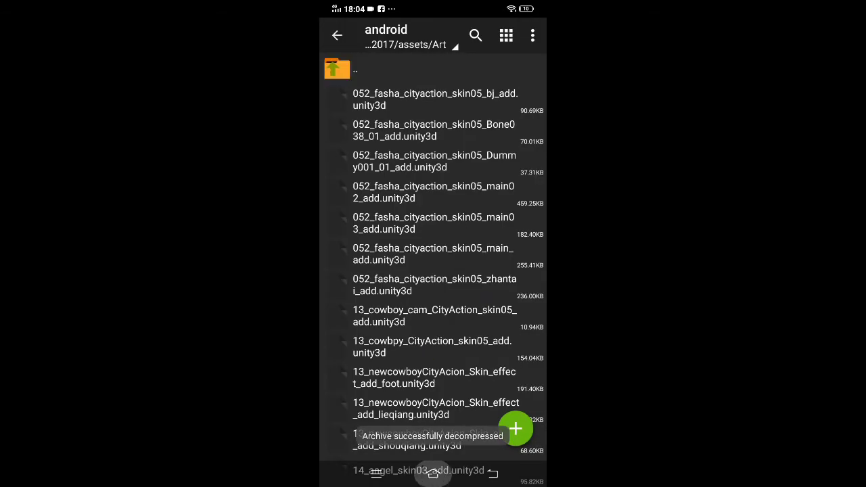
left_click(432, 473)
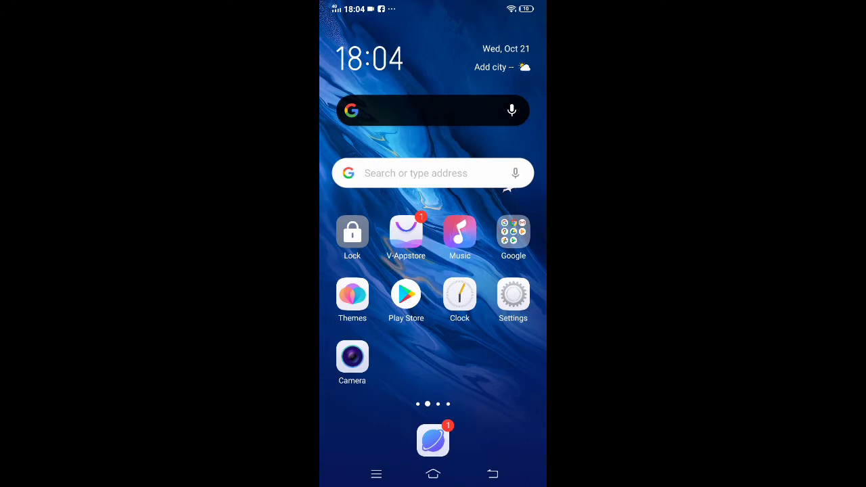